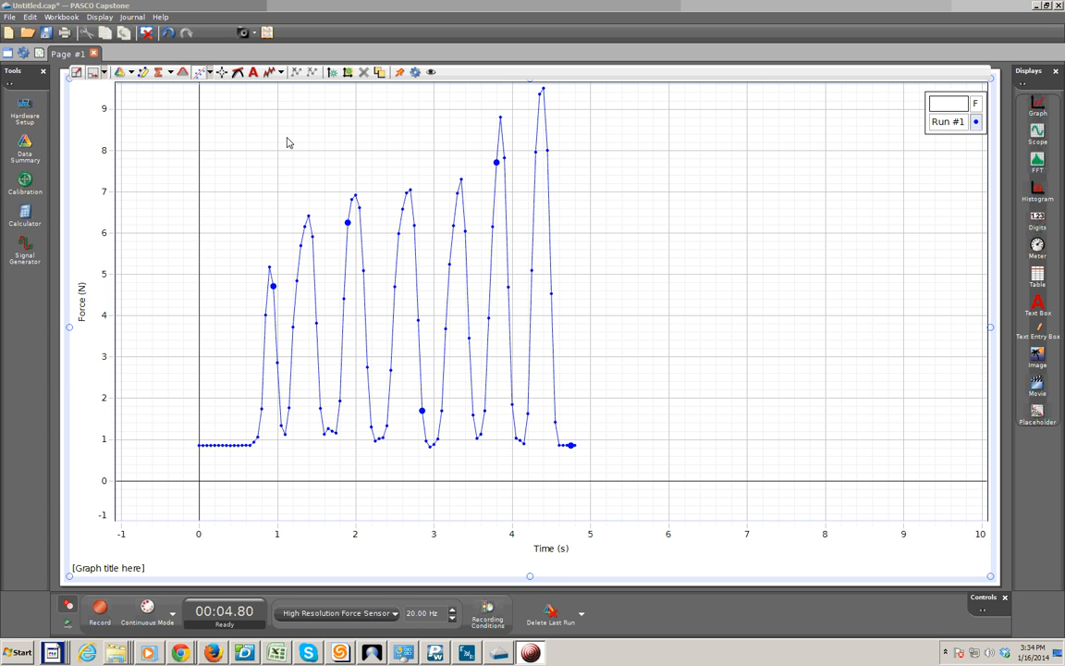
mouse_move(690, 249)
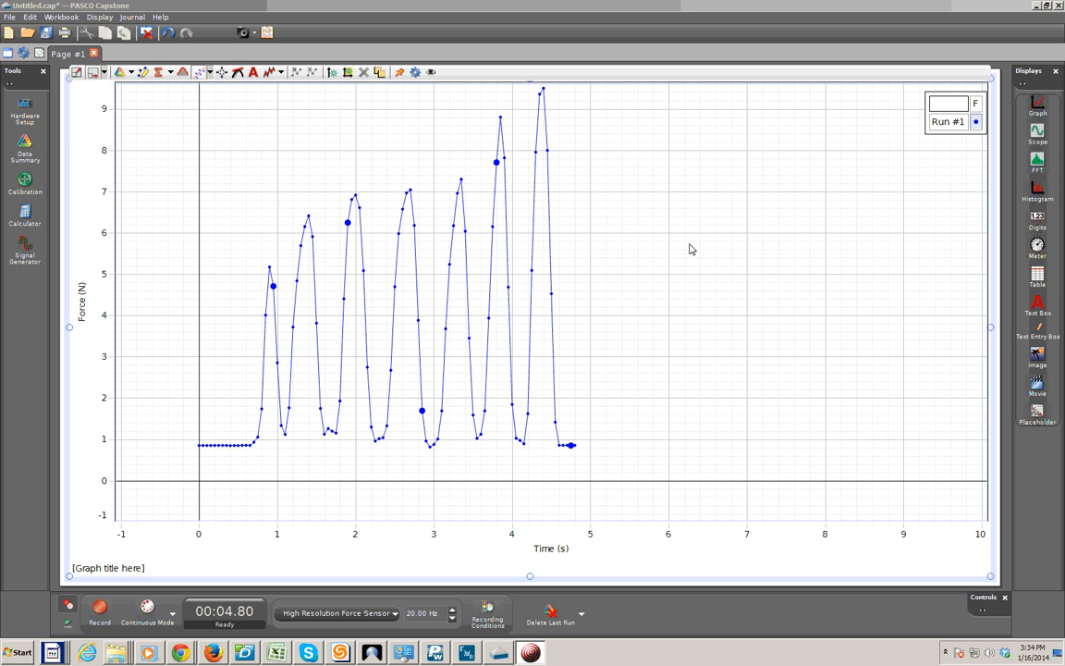
mouse_move(210, 271)
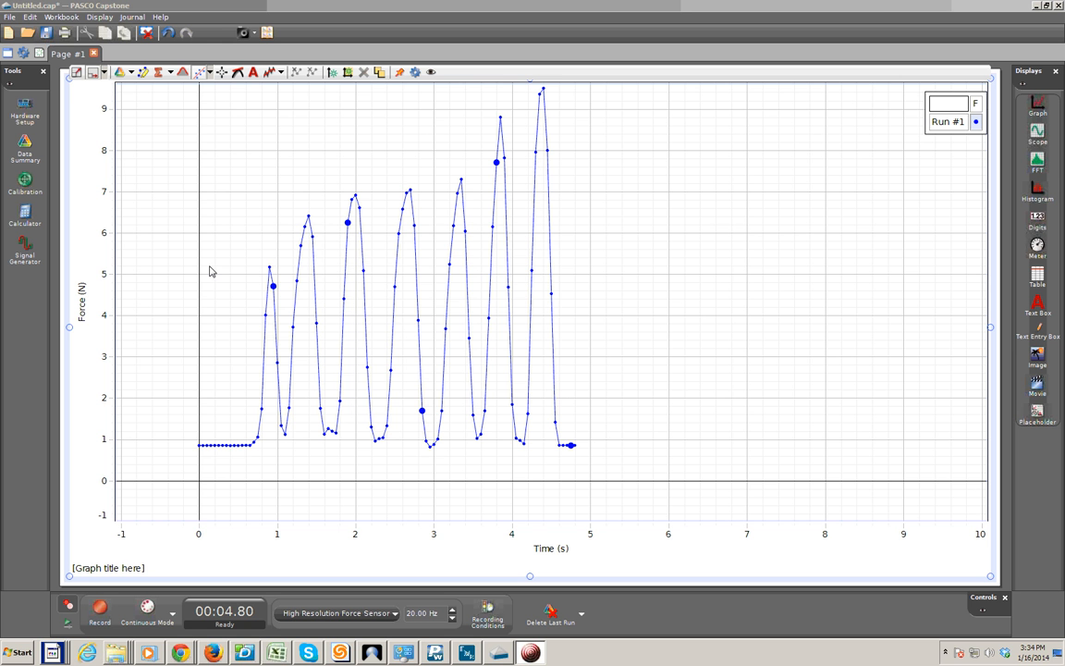
mouse_move(1032, 283)
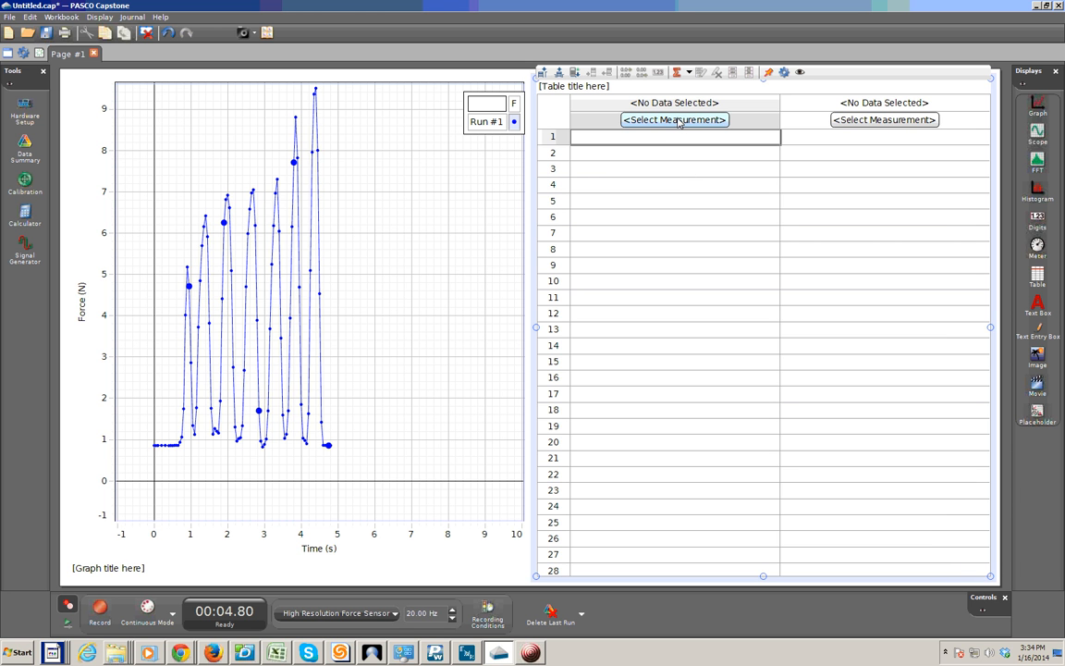
Set the table's first column to show Force (N) readings from Run #1
click(675, 119)
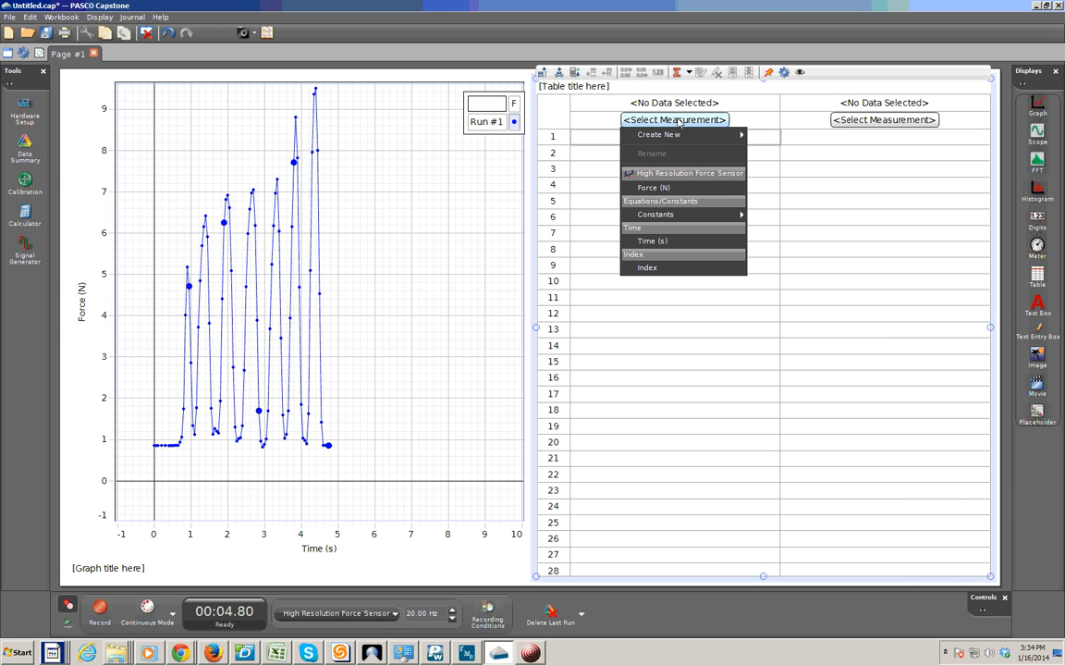
mouse_move(652, 187)
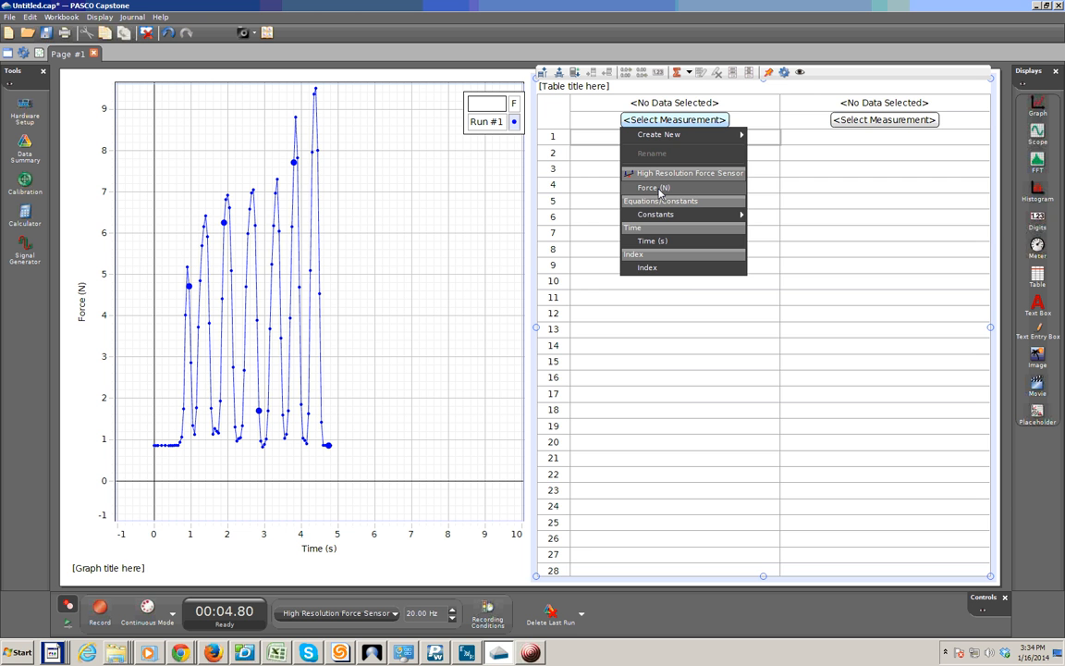
click(653, 186)
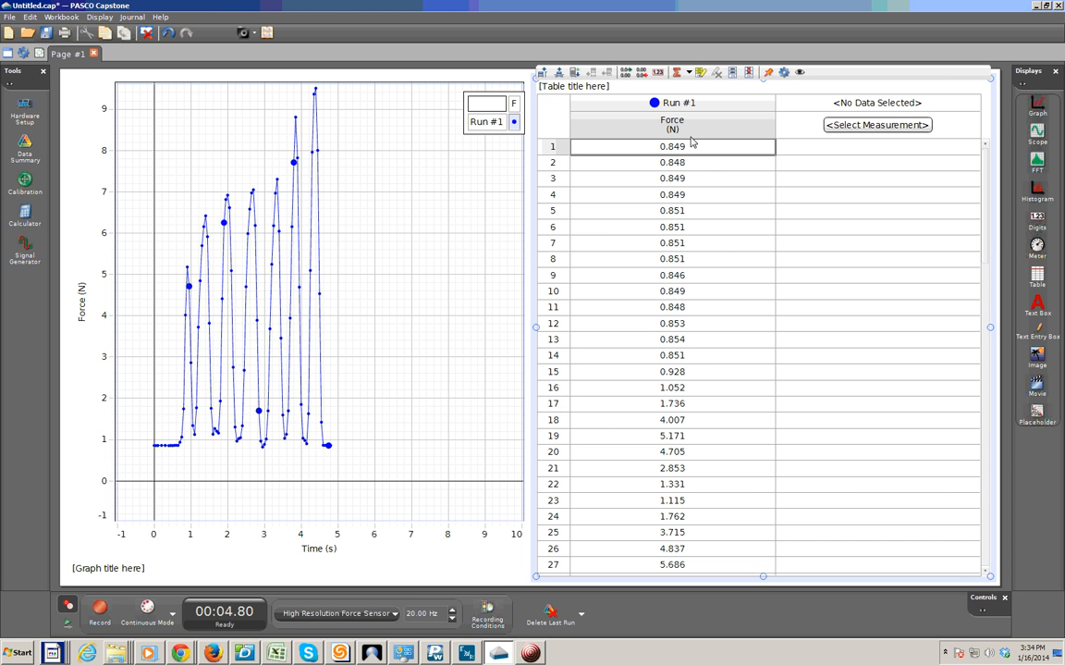
mouse_move(704, 127)
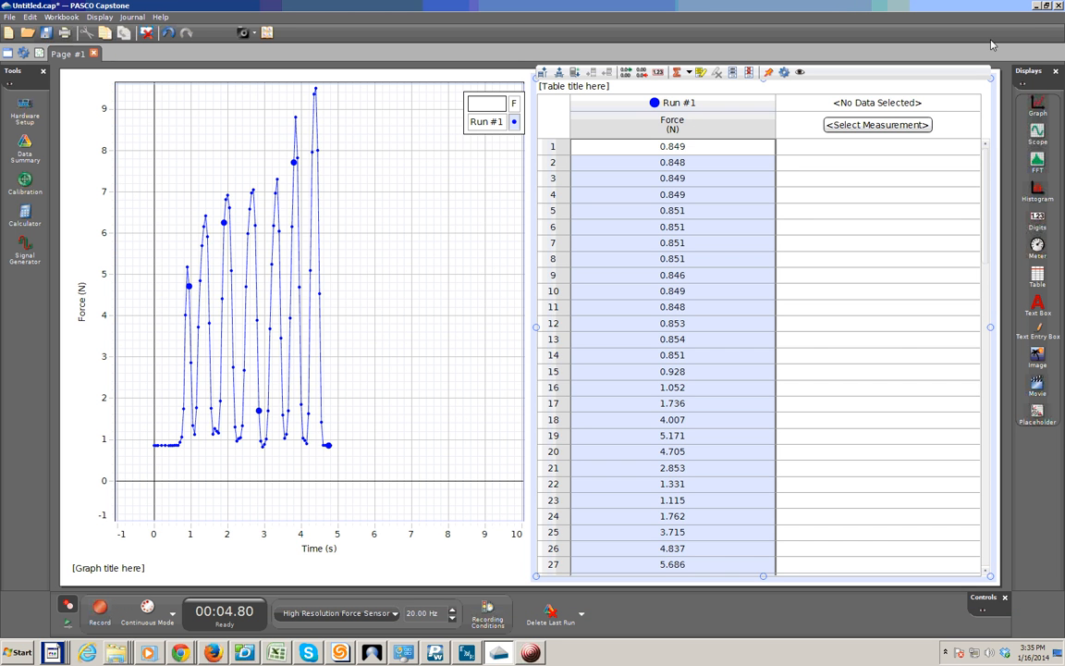
Set the table's second column to show Time (s) values from Run #1
click(877, 124)
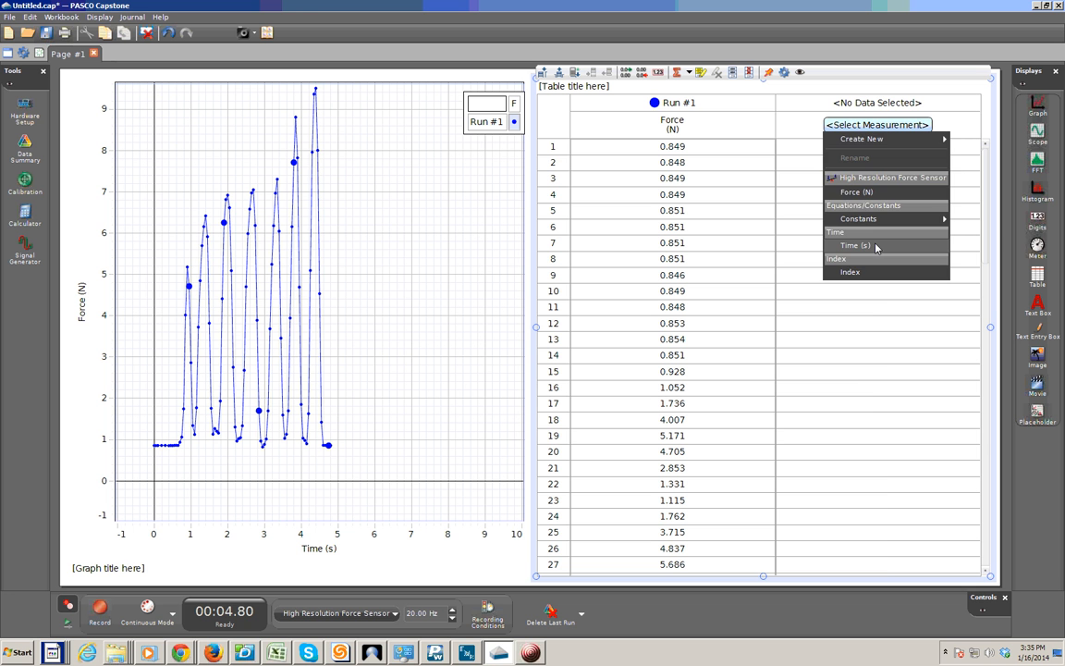
click(854, 245)
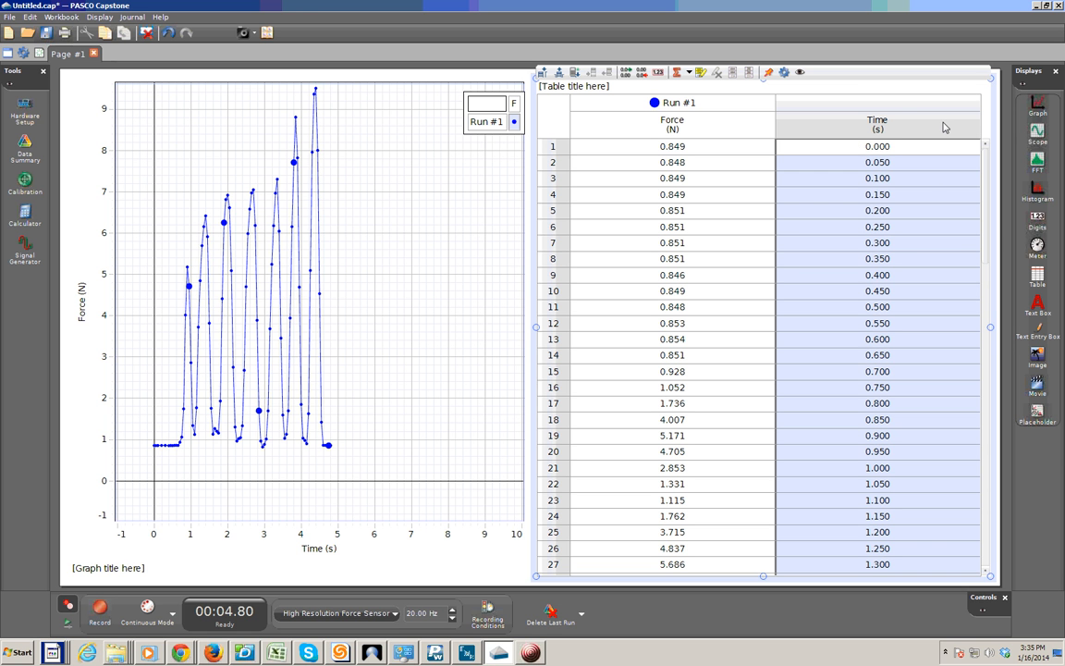
mouse_move(934, 116)
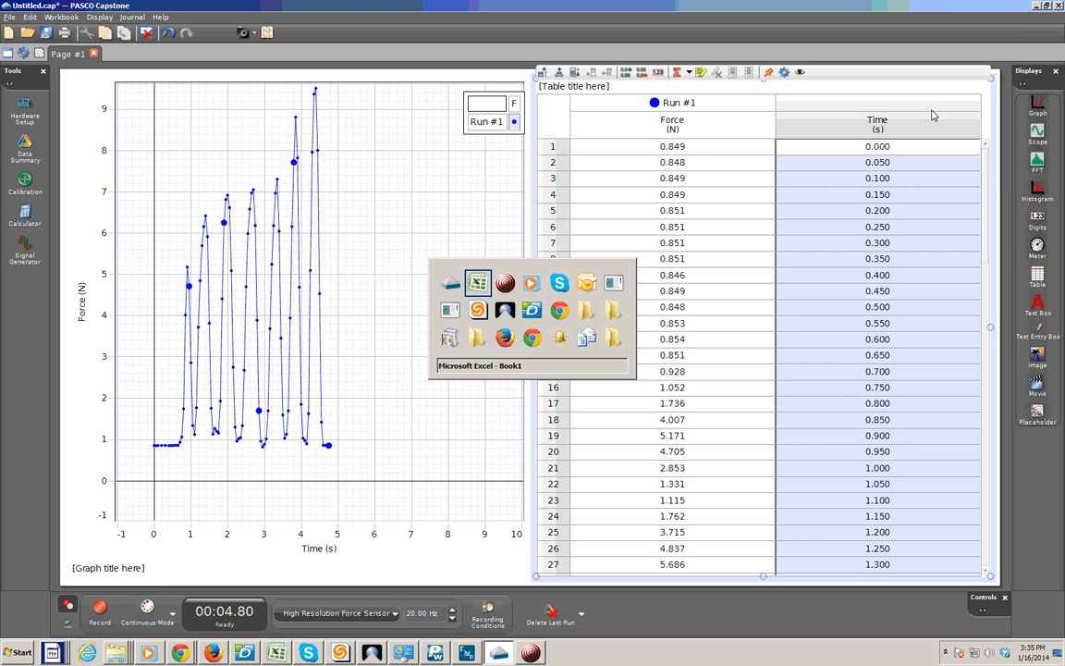
Paste the time values into column B starting at cell B1, then deselect them
click(478, 283)
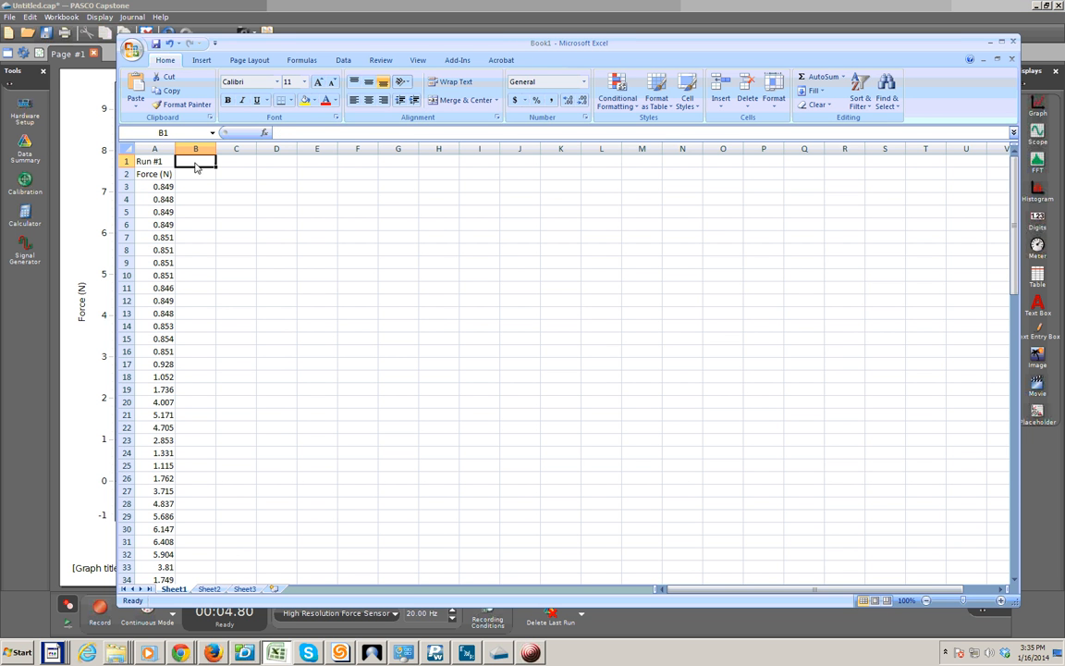
mouse_move(338, 236)
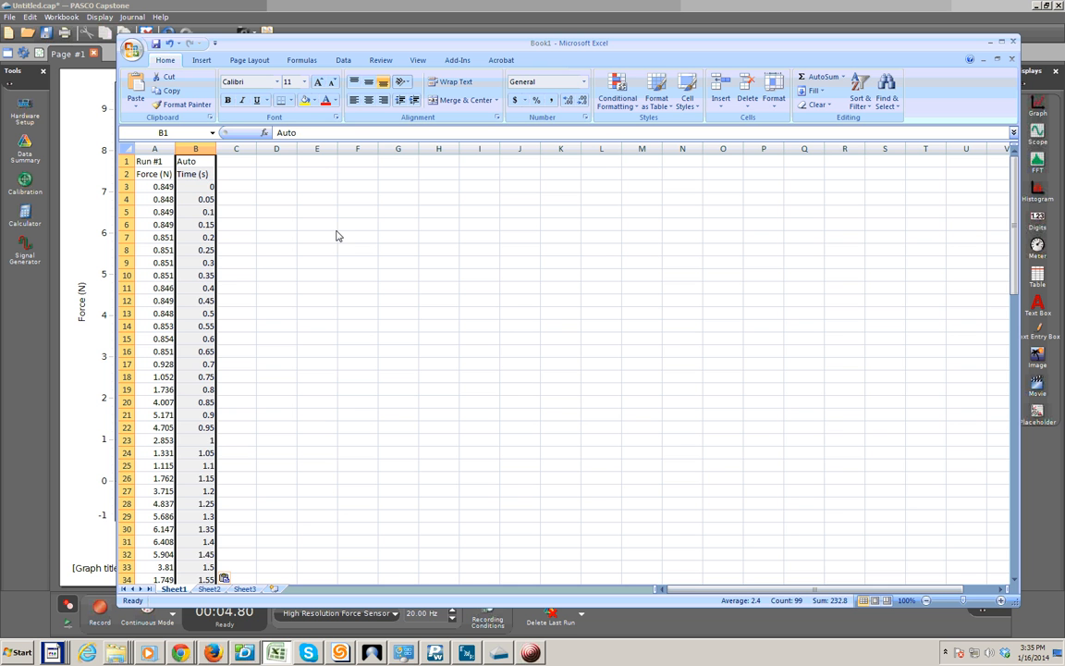
click(277, 161)
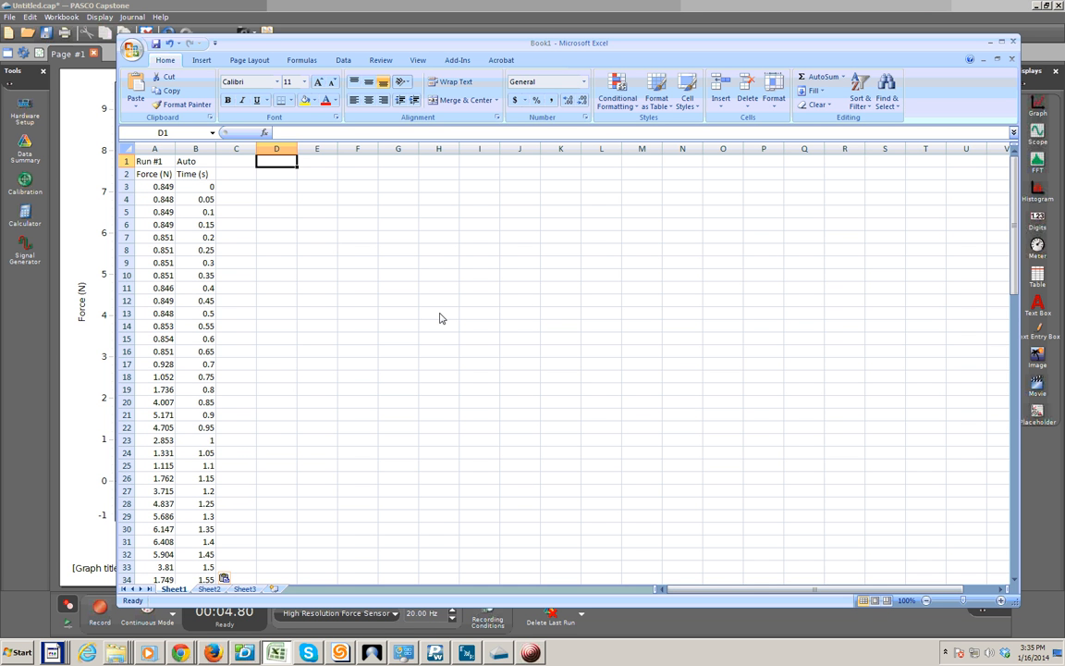